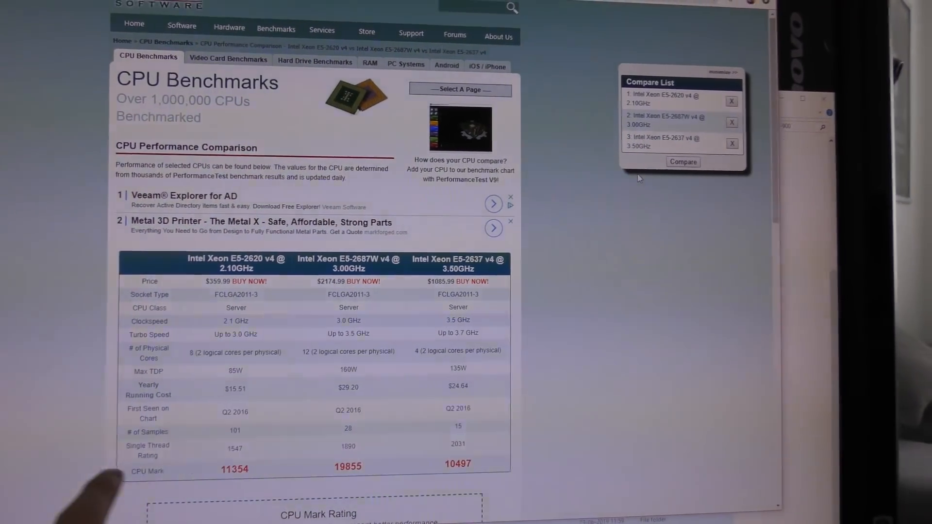
Scroll through PassMark's comparison of three Xeon v4 processors' specs and CPU Mark scores.
scroll("down", 3)
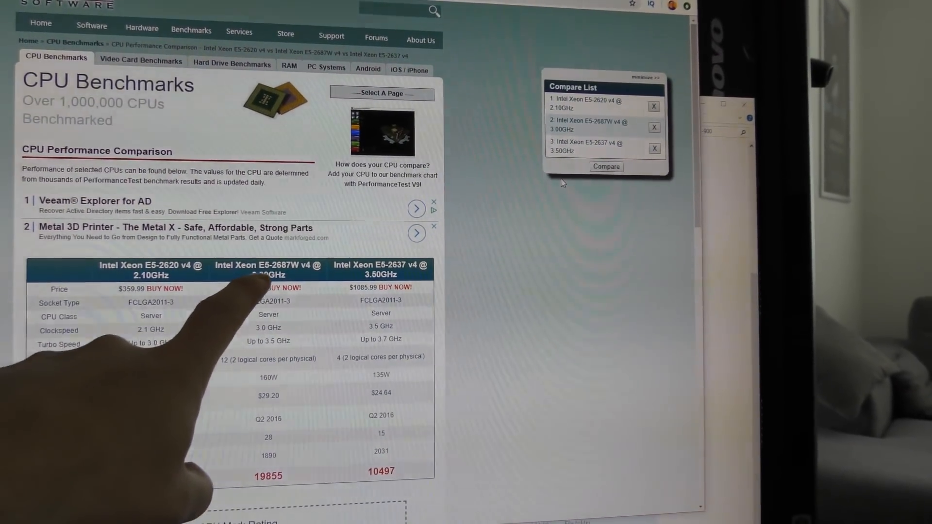
scroll("down", 3)
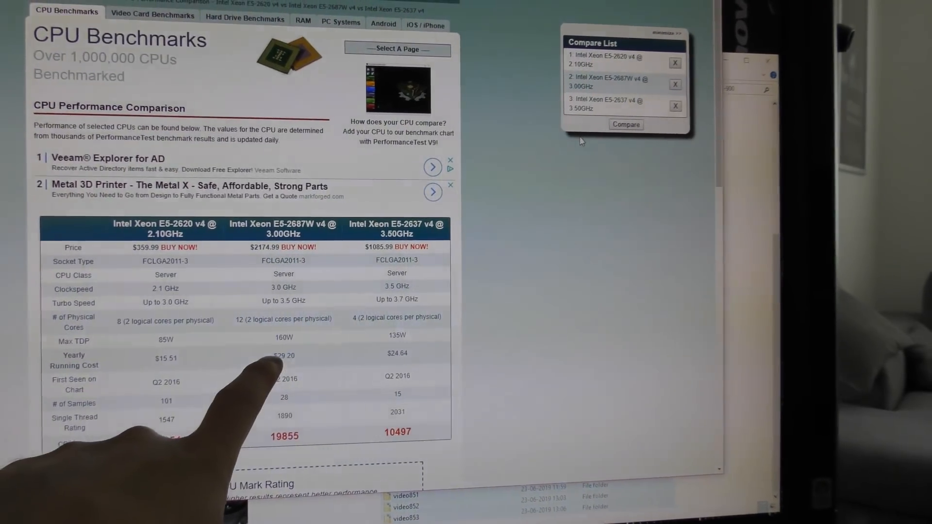
scroll("down", 3)
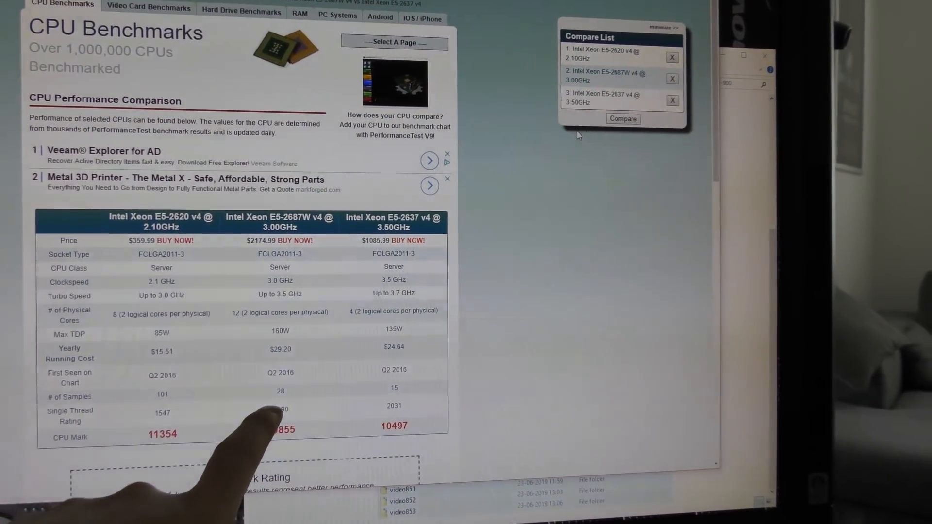
scroll("down", 3)
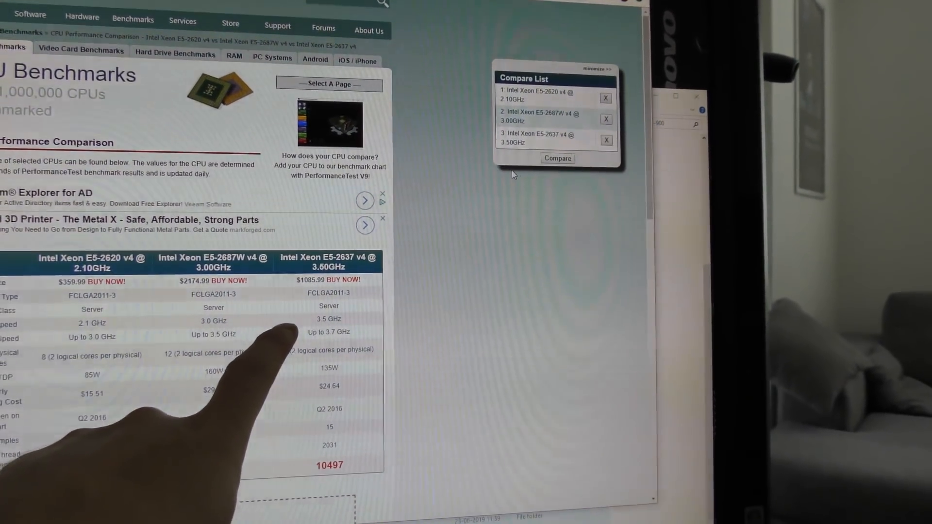
scroll("down", 3)
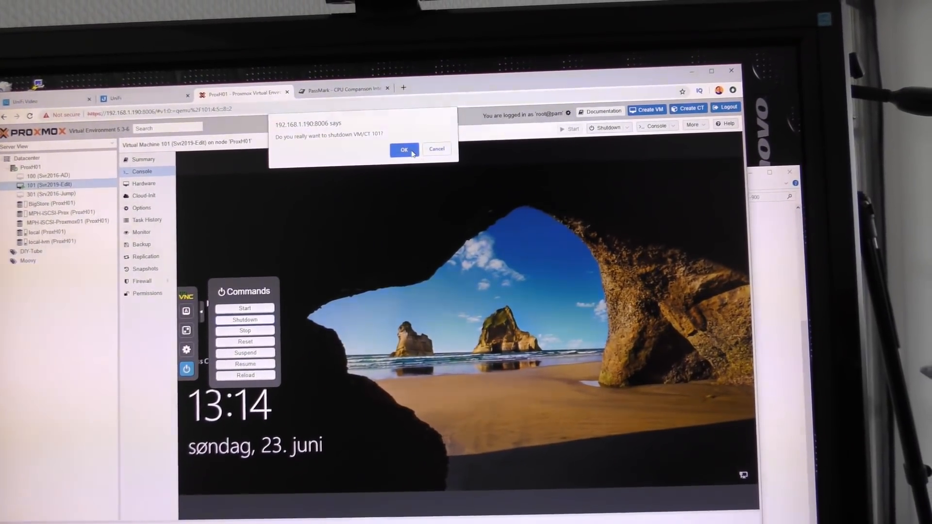
Confirm shutdown of VM 101, then shut down and confirm the ProxH01 node.
left_click(403, 149)
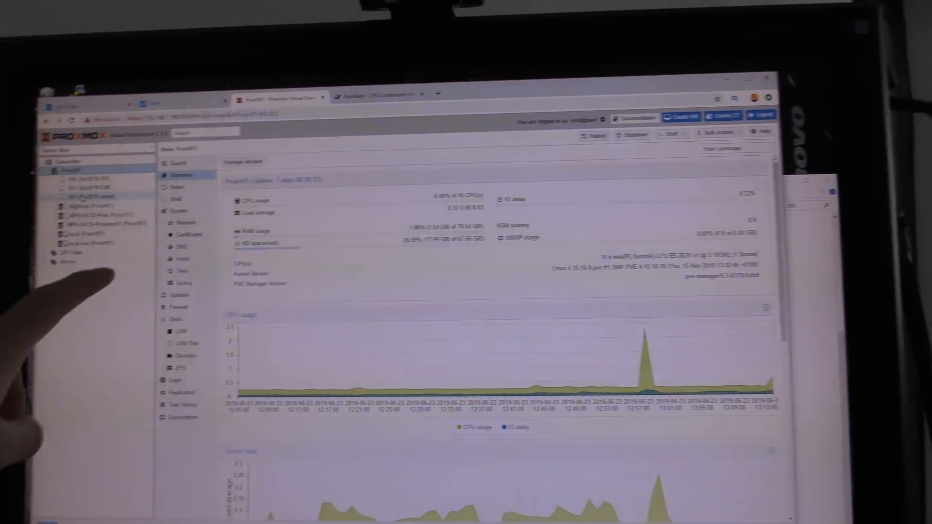
left_click(521, 184)
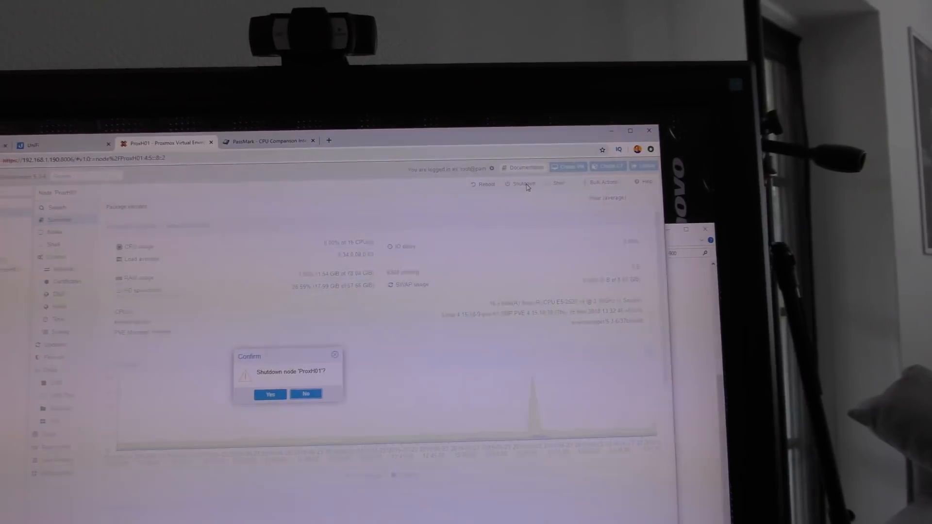
left_click(306, 394)
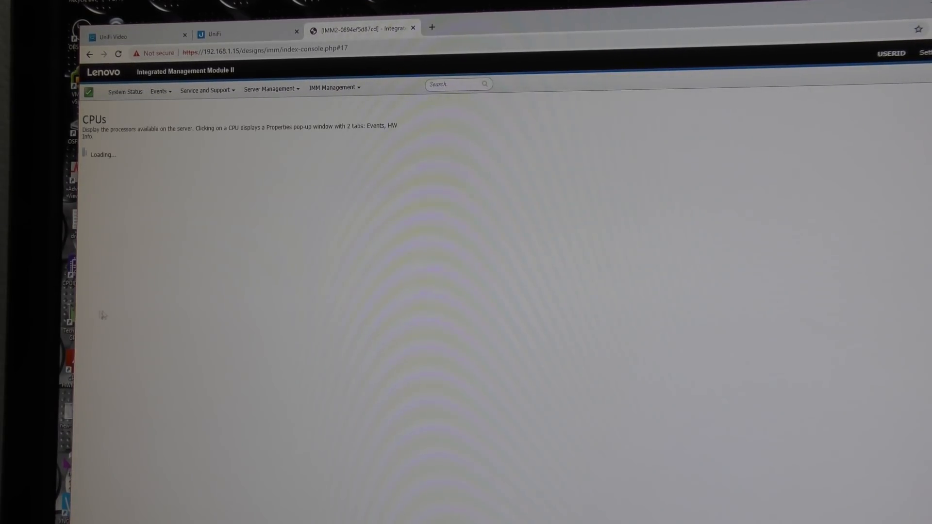
View CPU 1's hardware information, highlighting the L2 cache size of the Xeon E5-2687W v4.
left_click(93, 166)
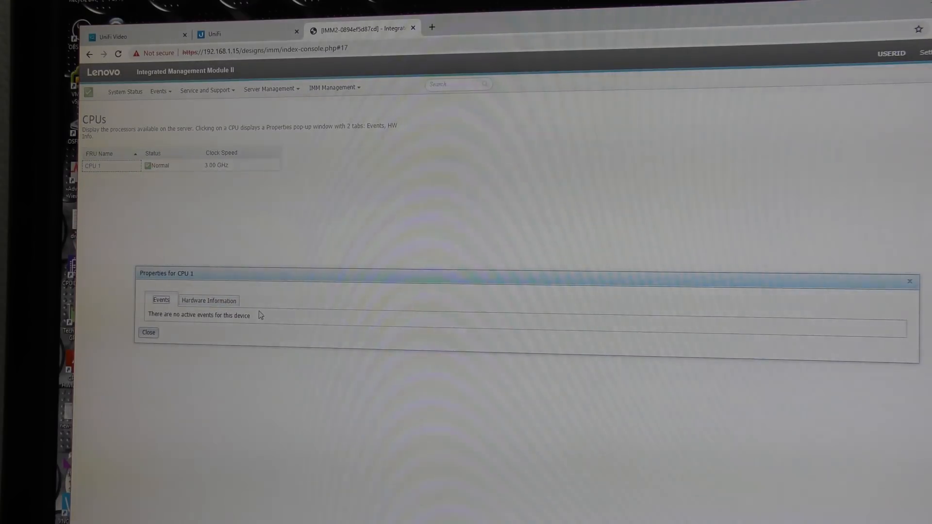
left_click(209, 300)
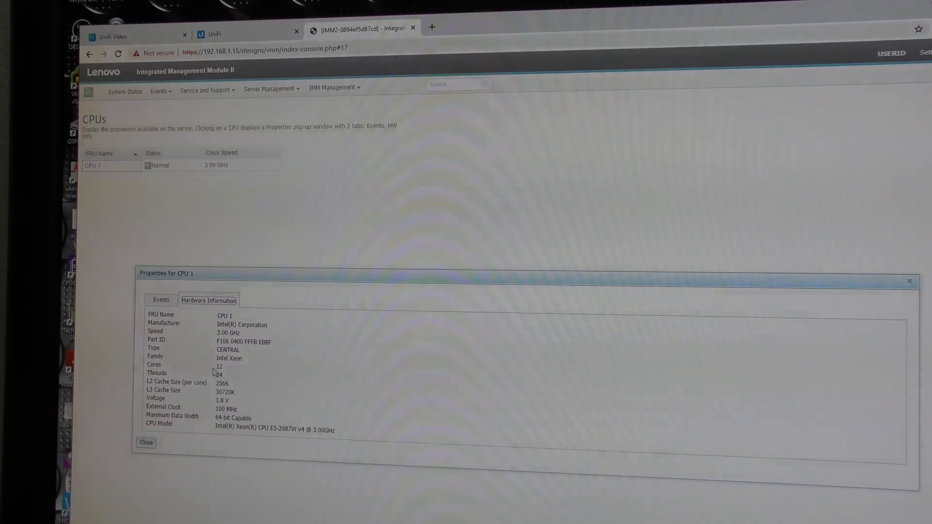
double_click(220, 383)
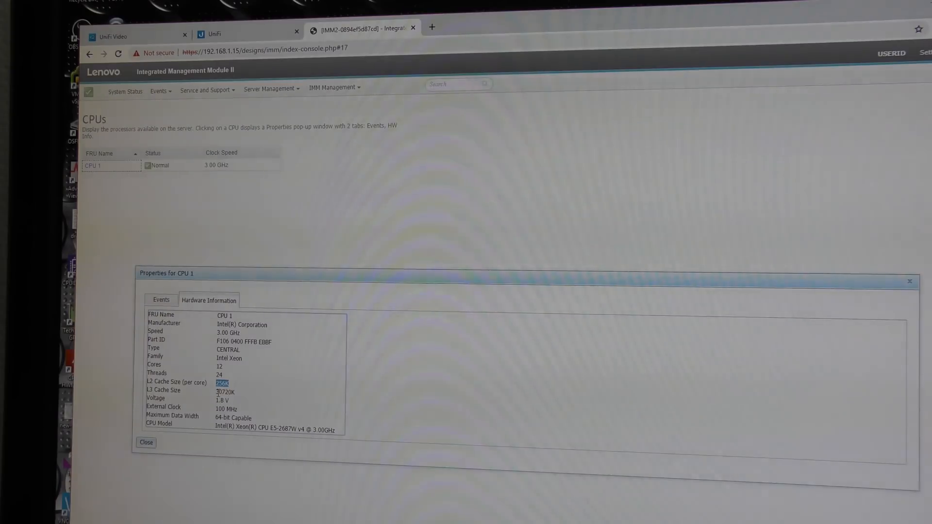
left_click(435, 39)
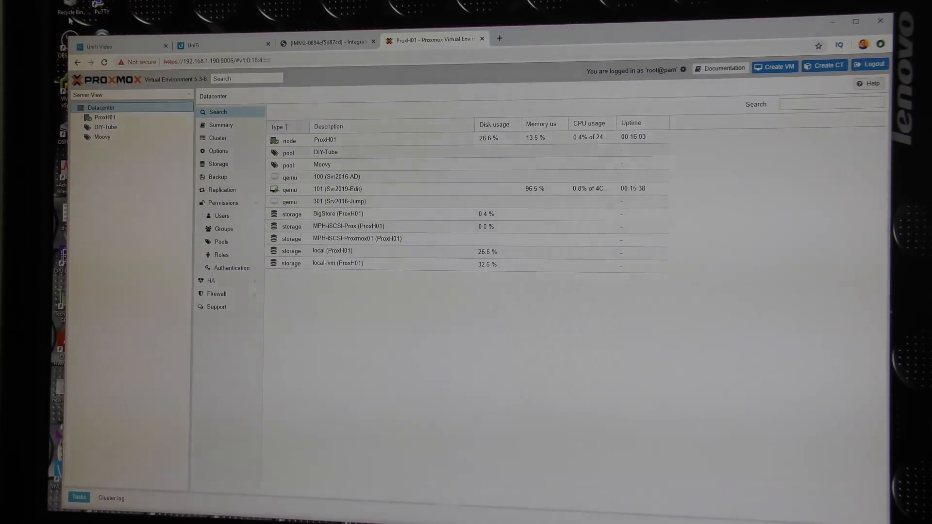
Show ProxH01's summary listing 24 x Xeon E5-2687W v4 CPUs in one socket.
left_click(105, 117)
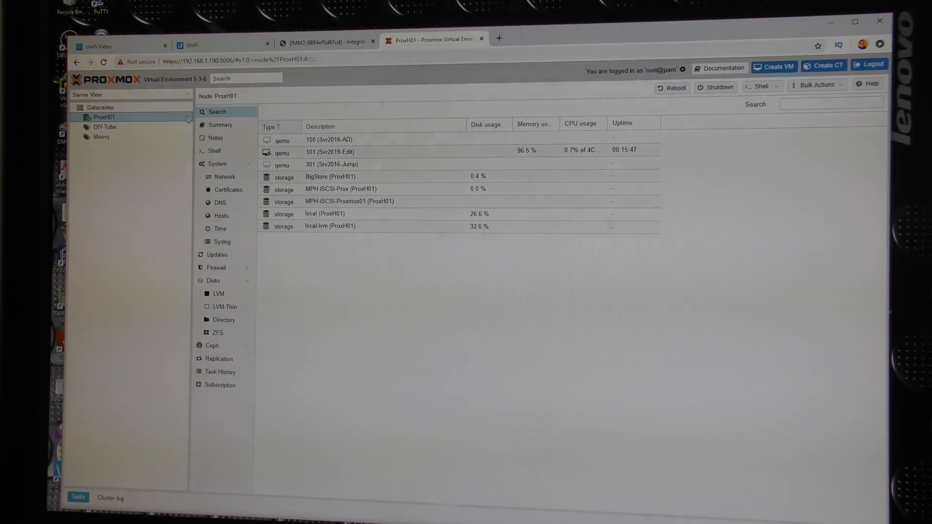
left_click(220, 125)
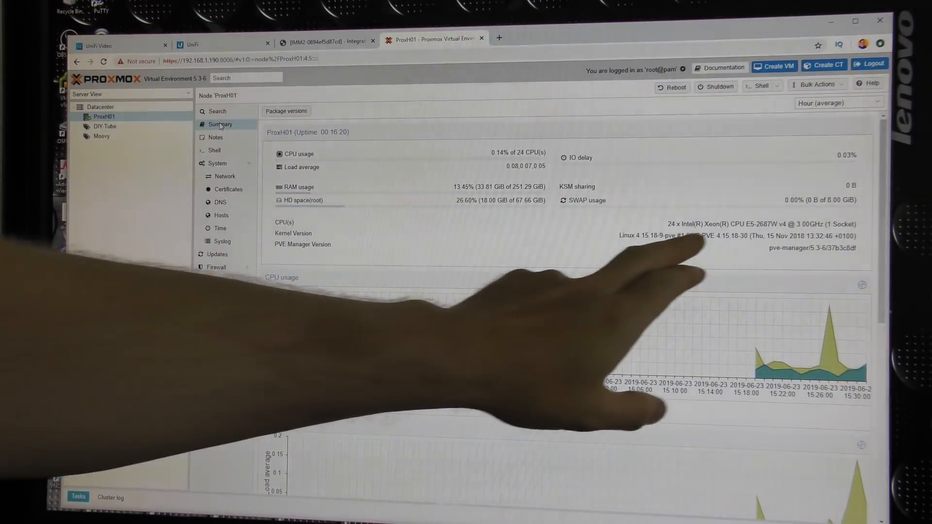